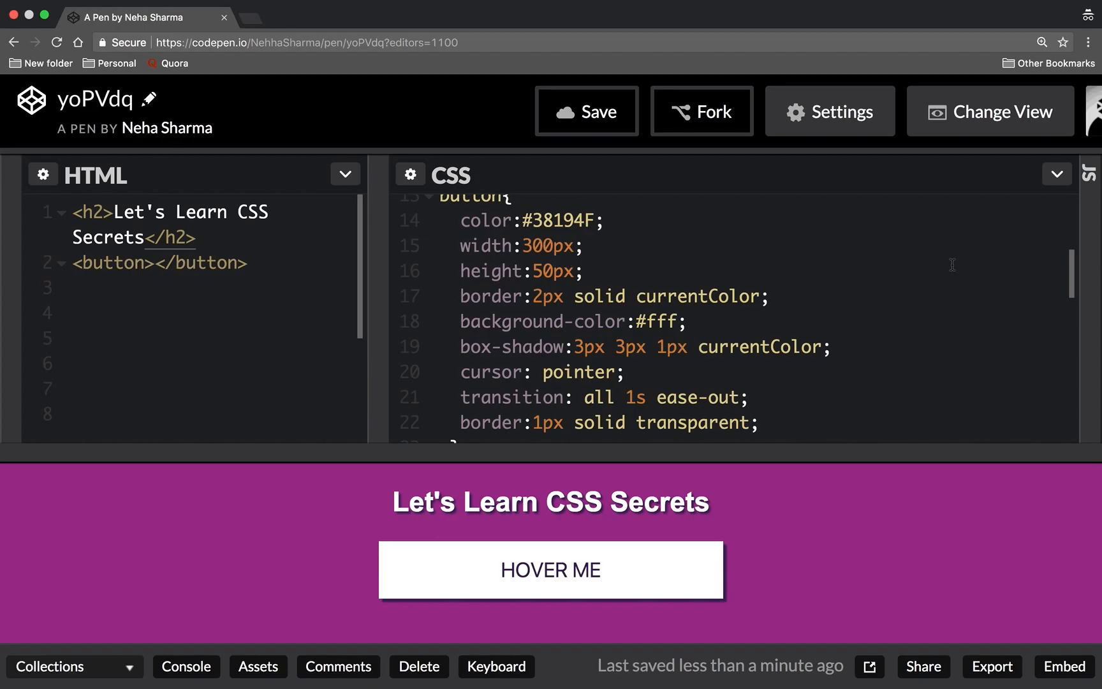
# - Place the cursor on the button rule's color value #38194F in the CSS panel
pyautogui.click(582, 270)
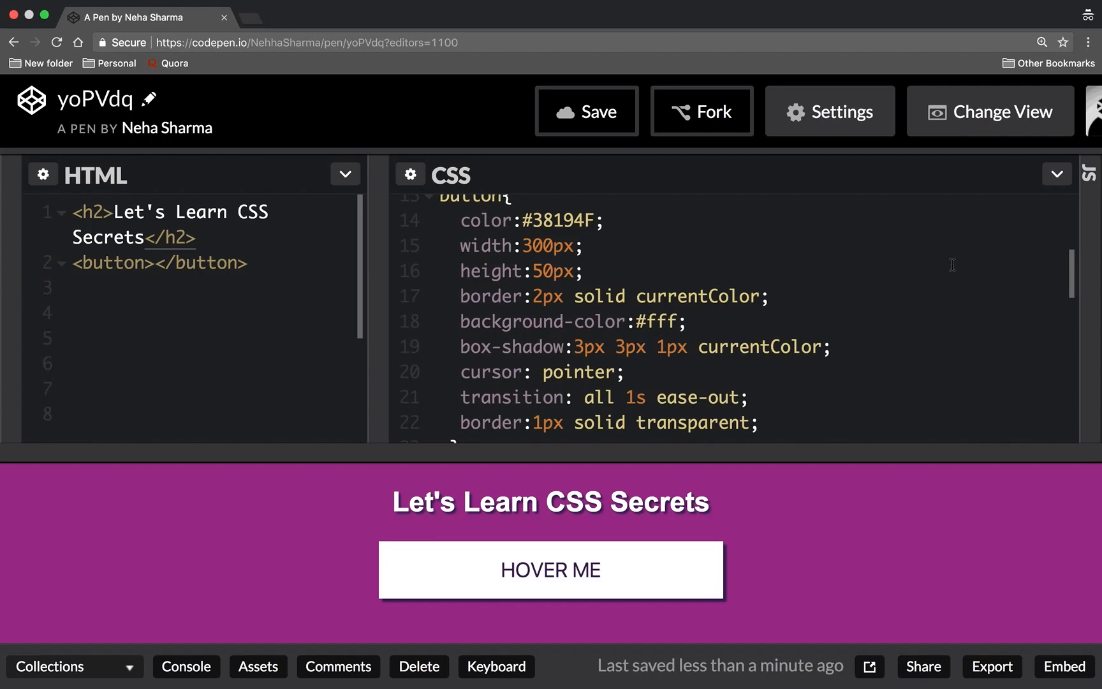
pyautogui.click(582, 270)
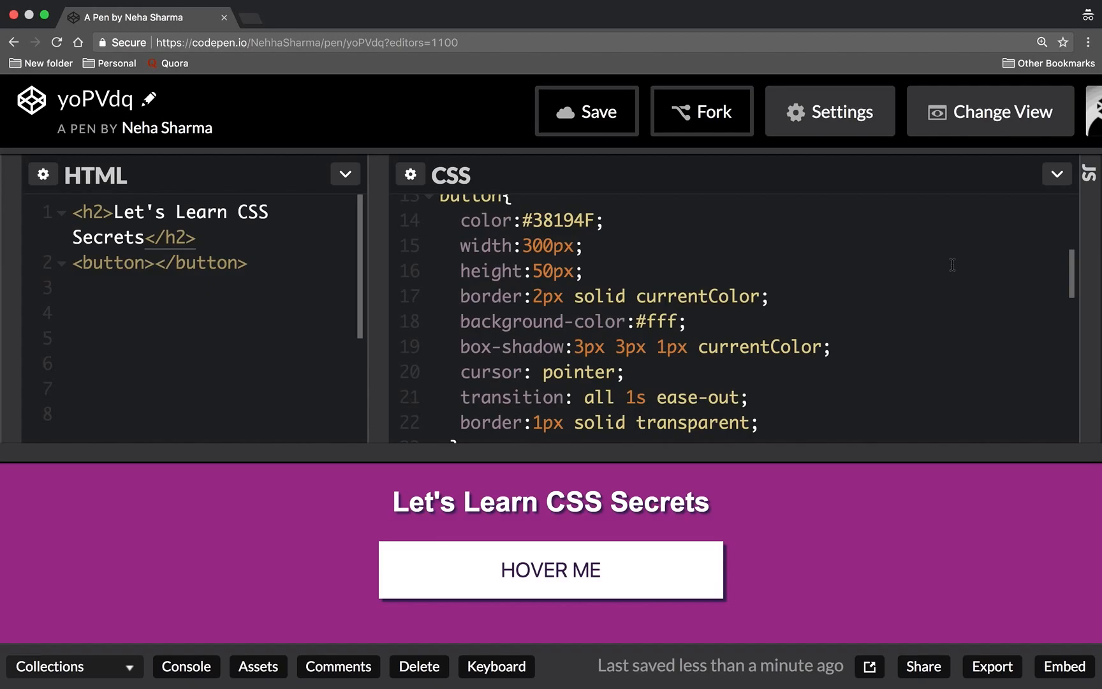
pyautogui.click(583, 270)
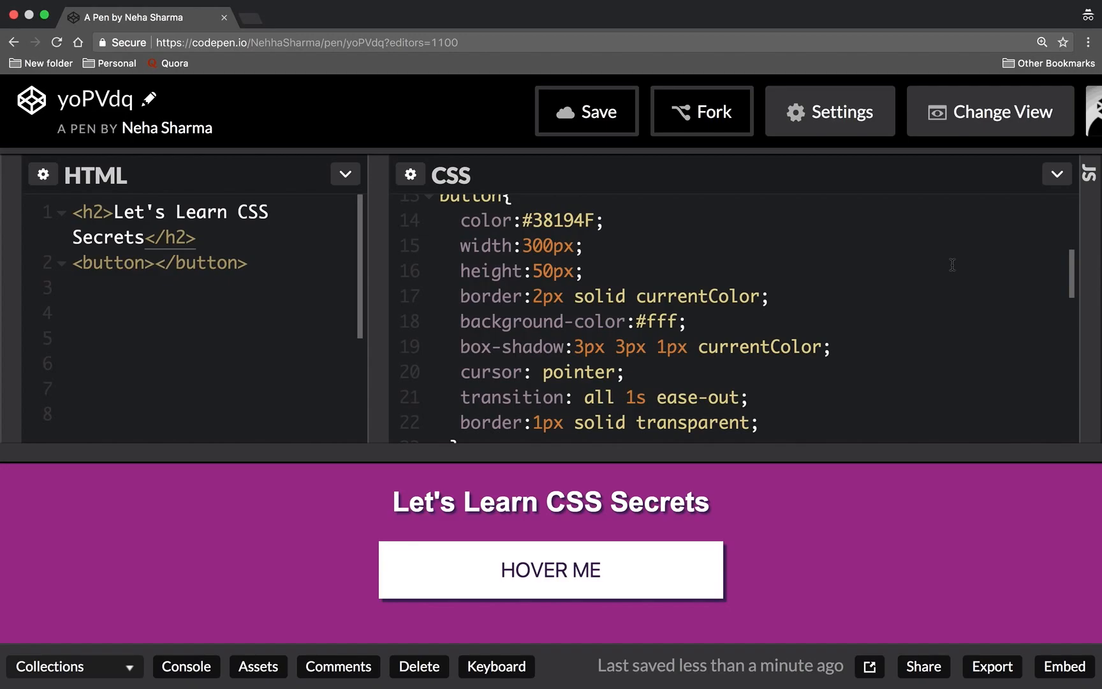
pyautogui.click(583, 271)
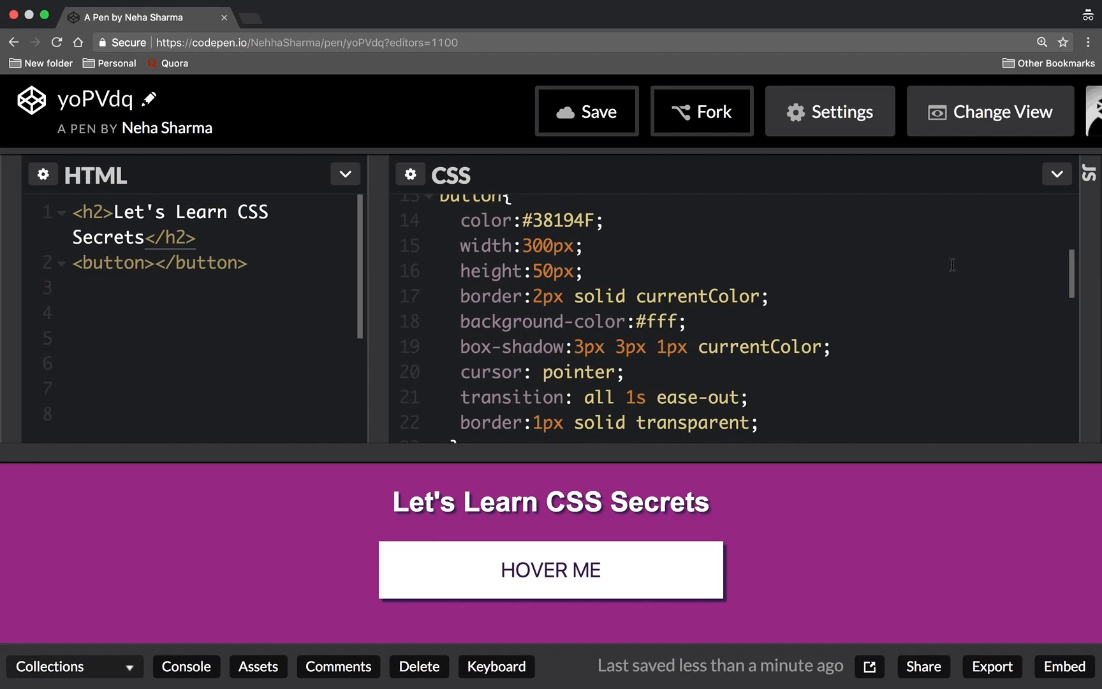
pyautogui.click(583, 271)
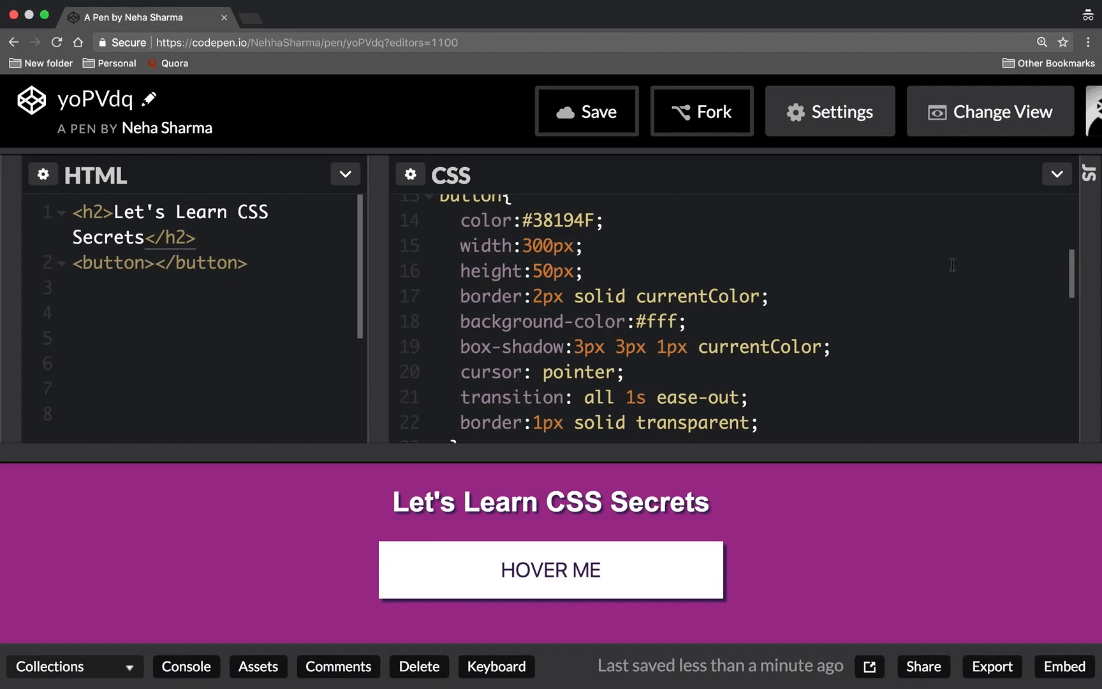
pyautogui.click(582, 271)
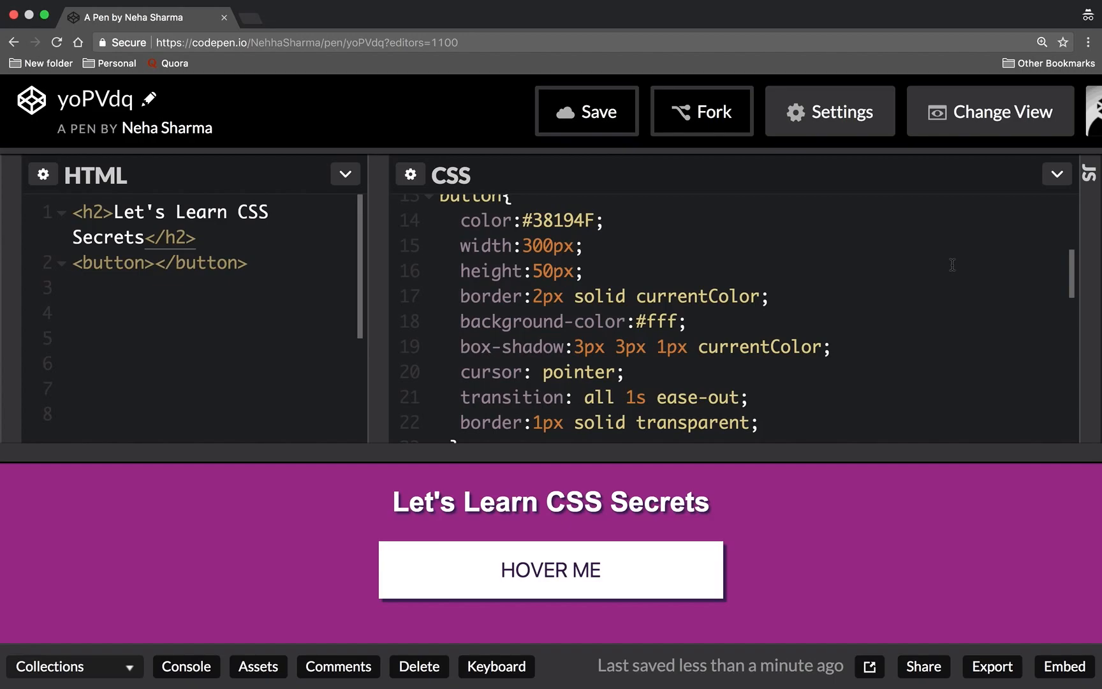
pyautogui.click(583, 270)
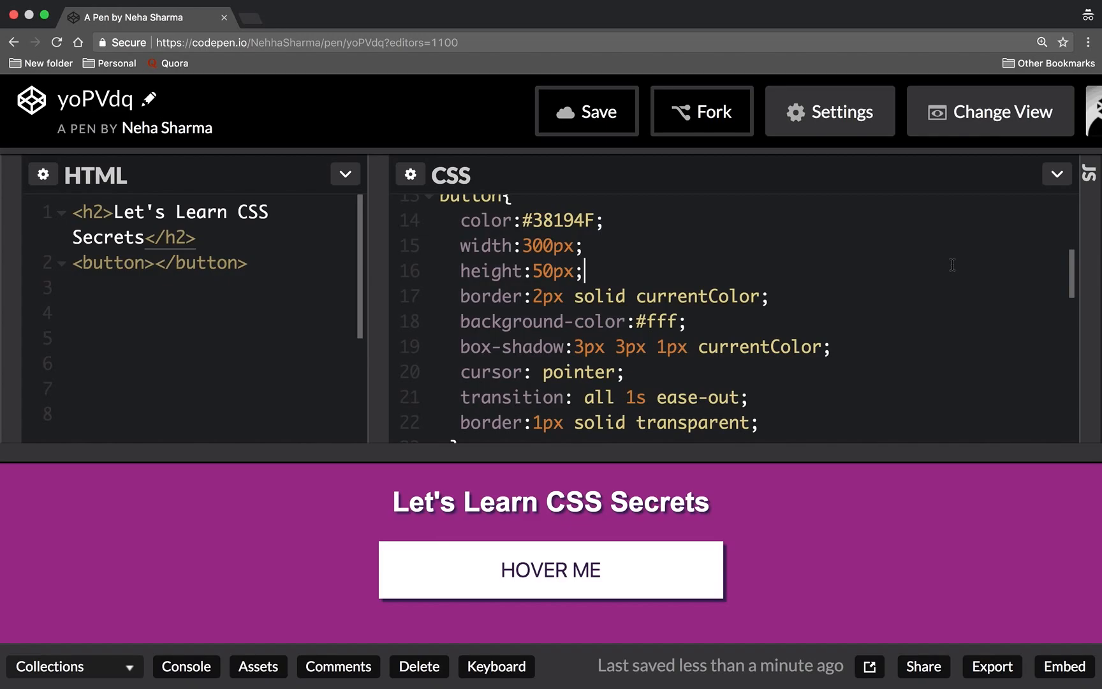
# - Replace the button's color #38194F with red so its currentColor border and shadow render red
pyautogui.scroll(3)
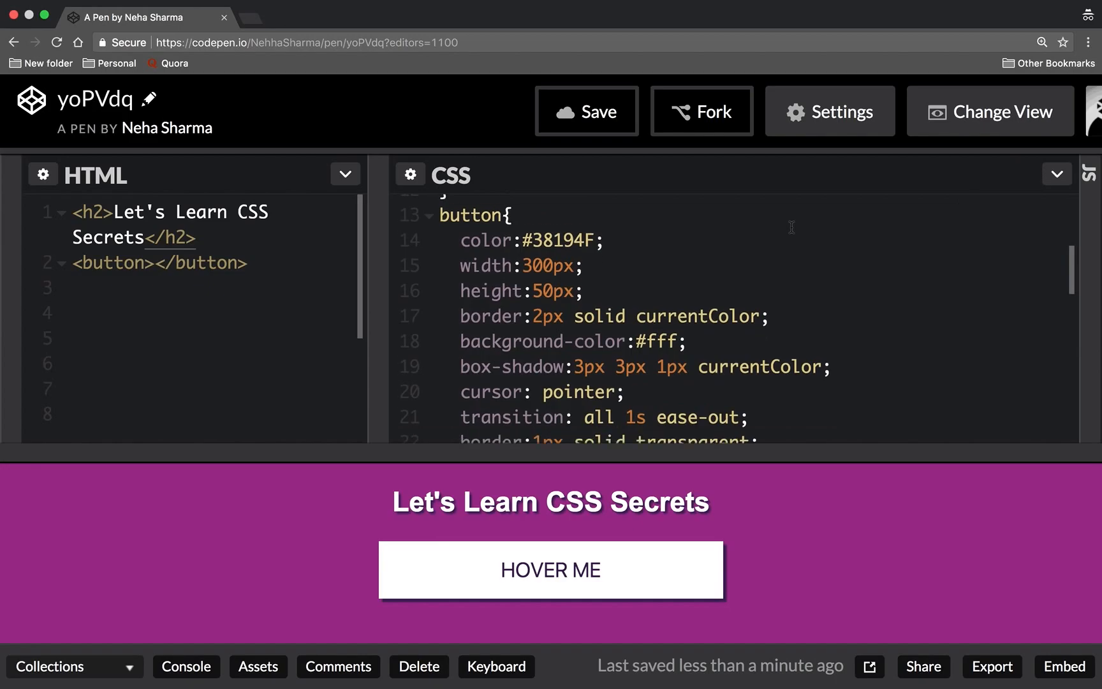
pyautogui.scroll(3)
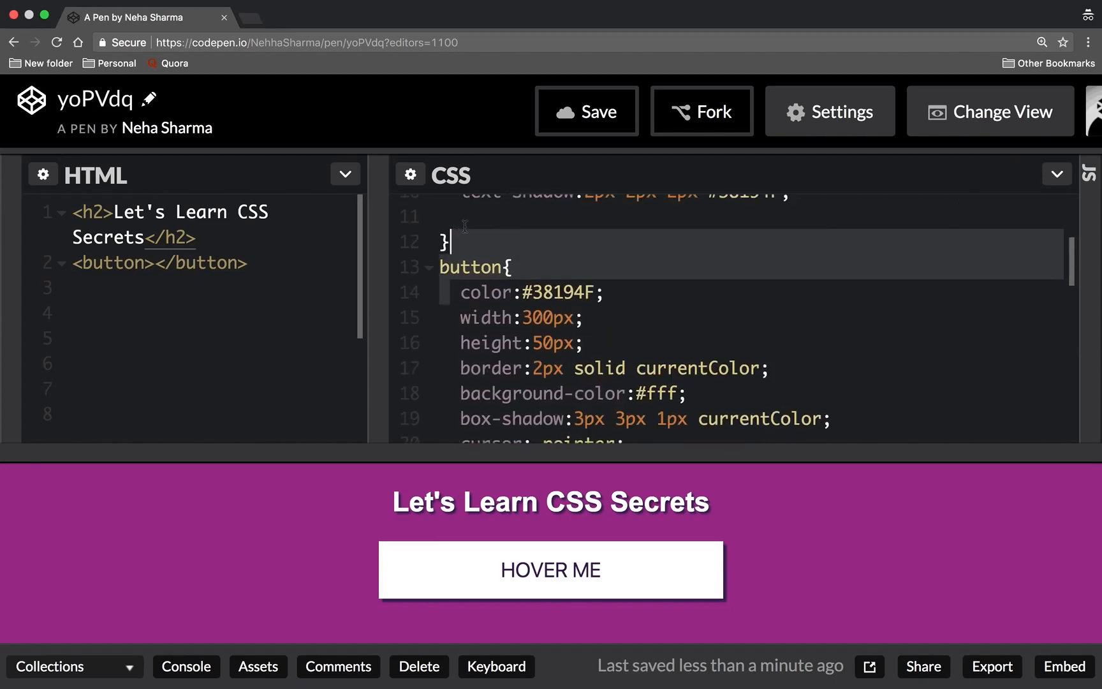
pyautogui.scroll(-3)
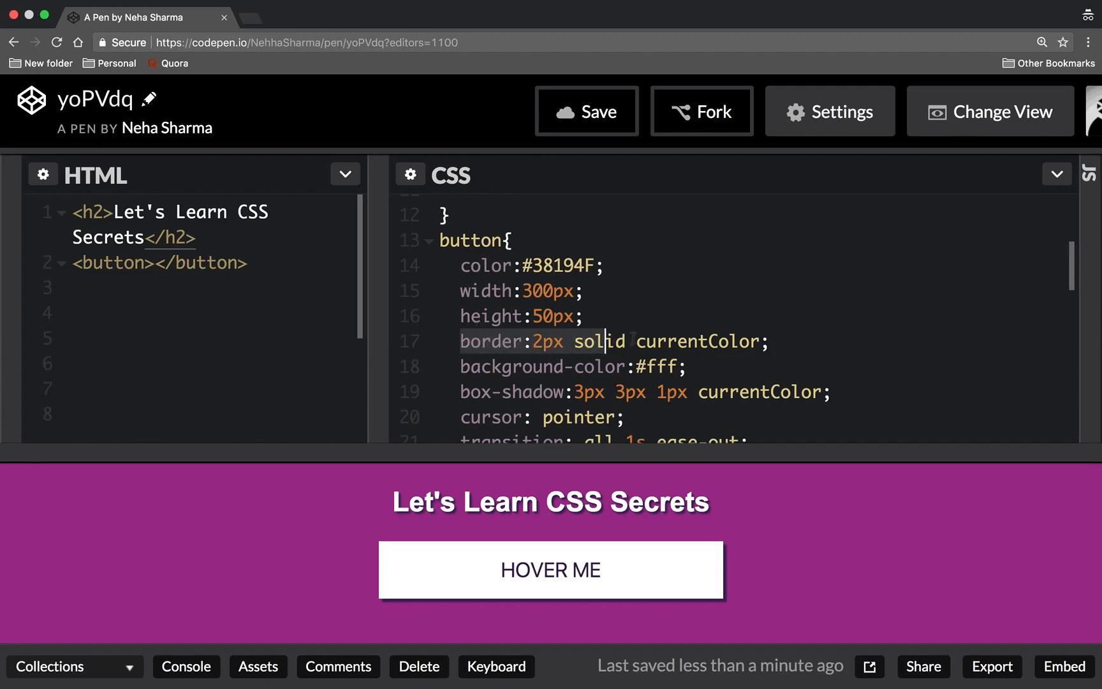
pyautogui.scroll(-3)
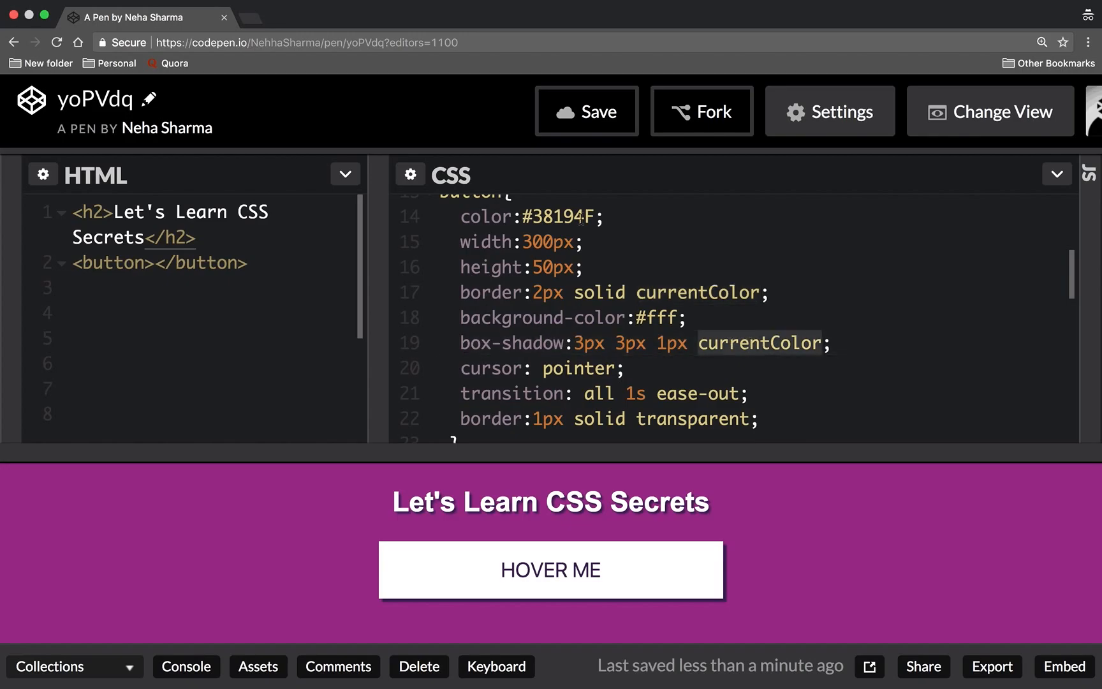
pyautogui.scroll(3)
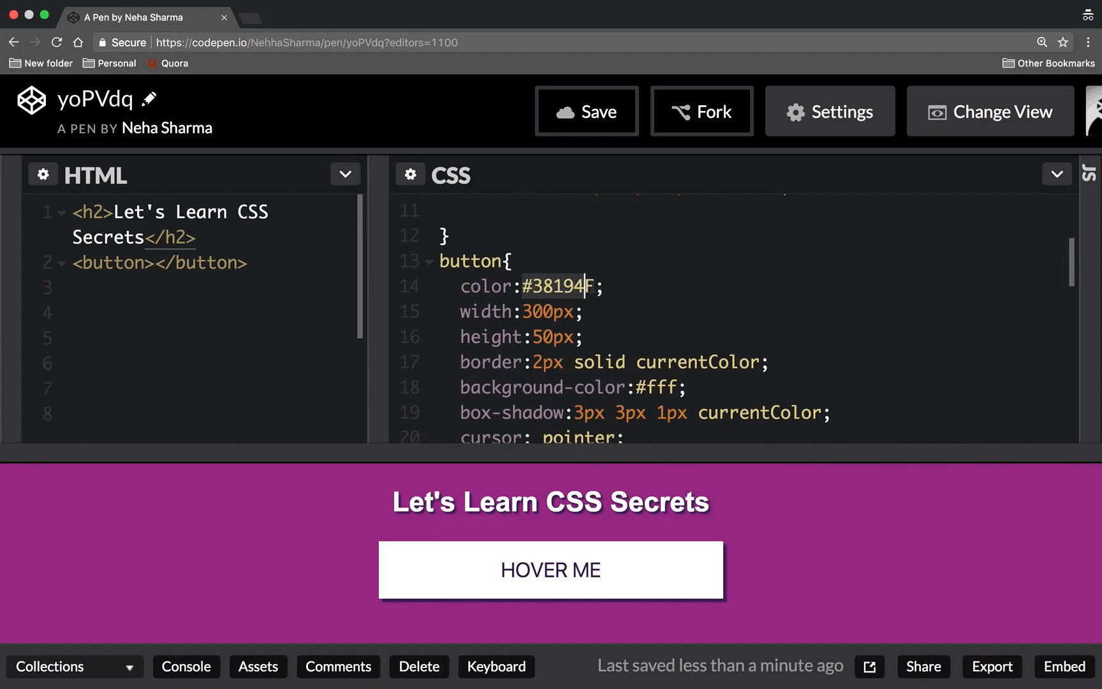
pyautogui.write('red')
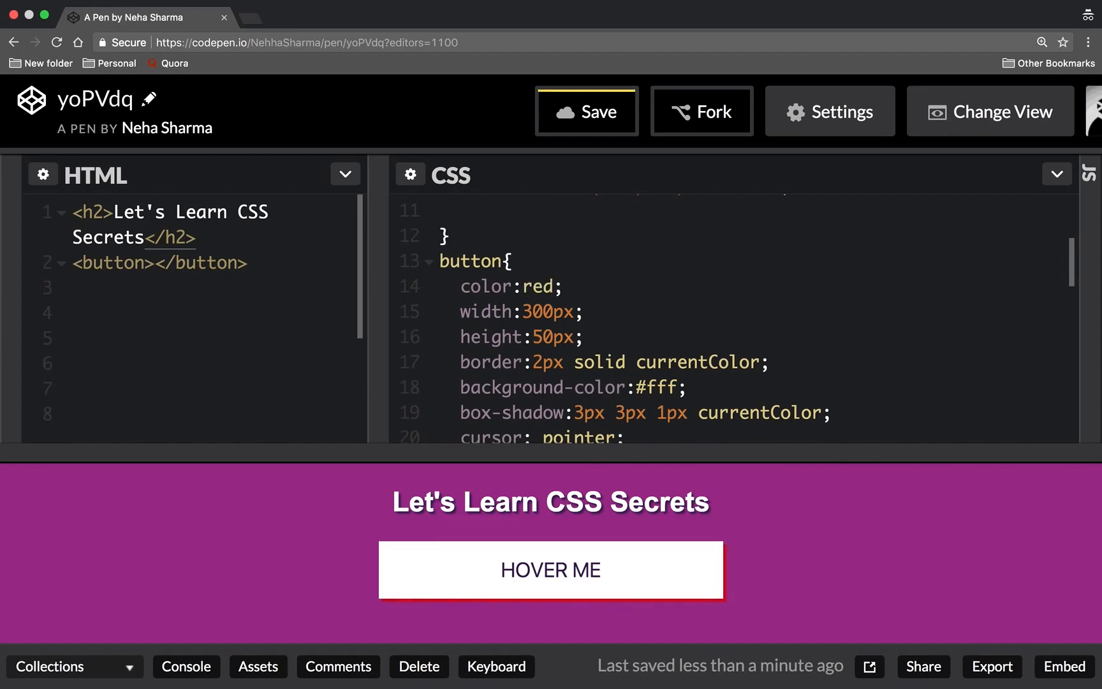
pyautogui.click(582, 312)
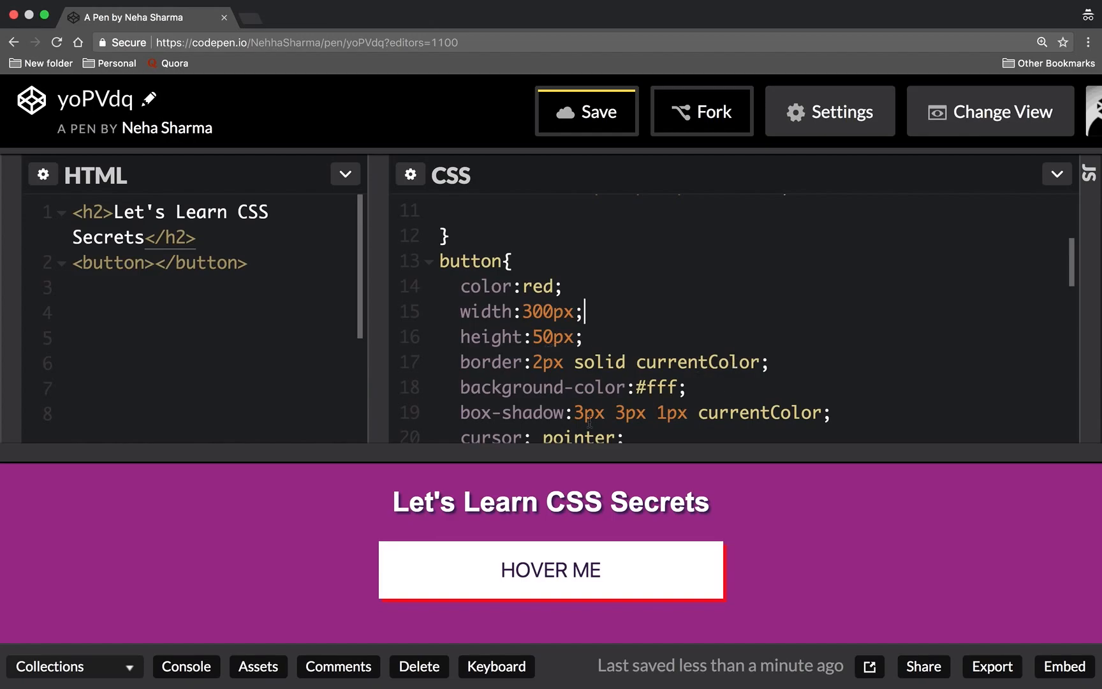
pyautogui.scroll(-3)
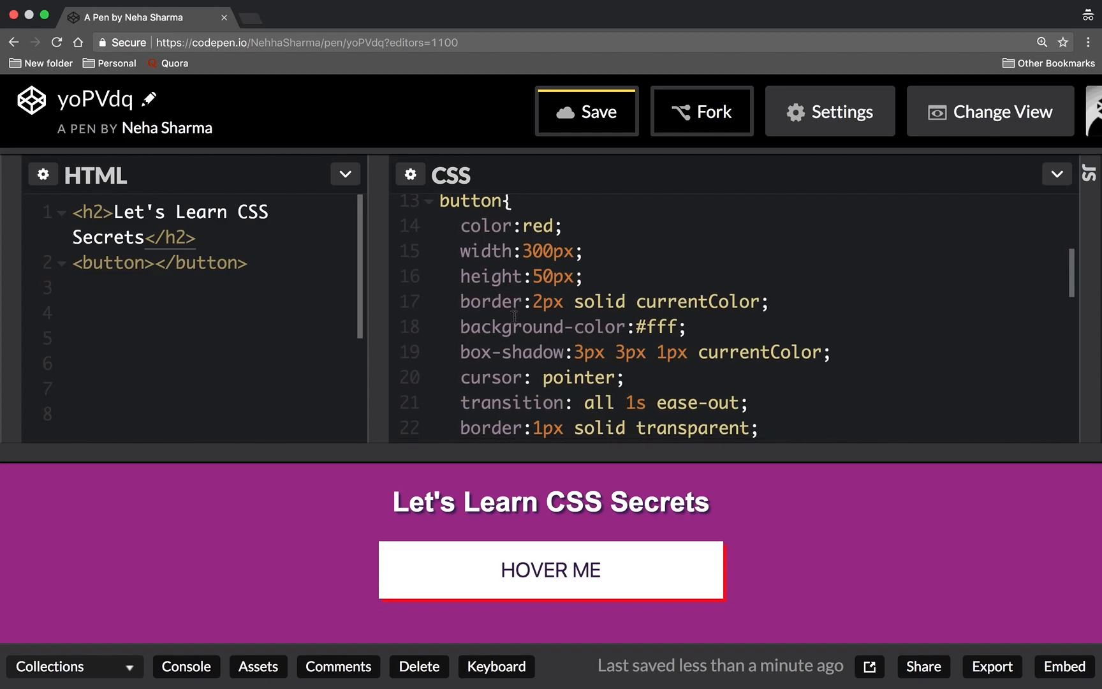
pyautogui.scroll(-3)
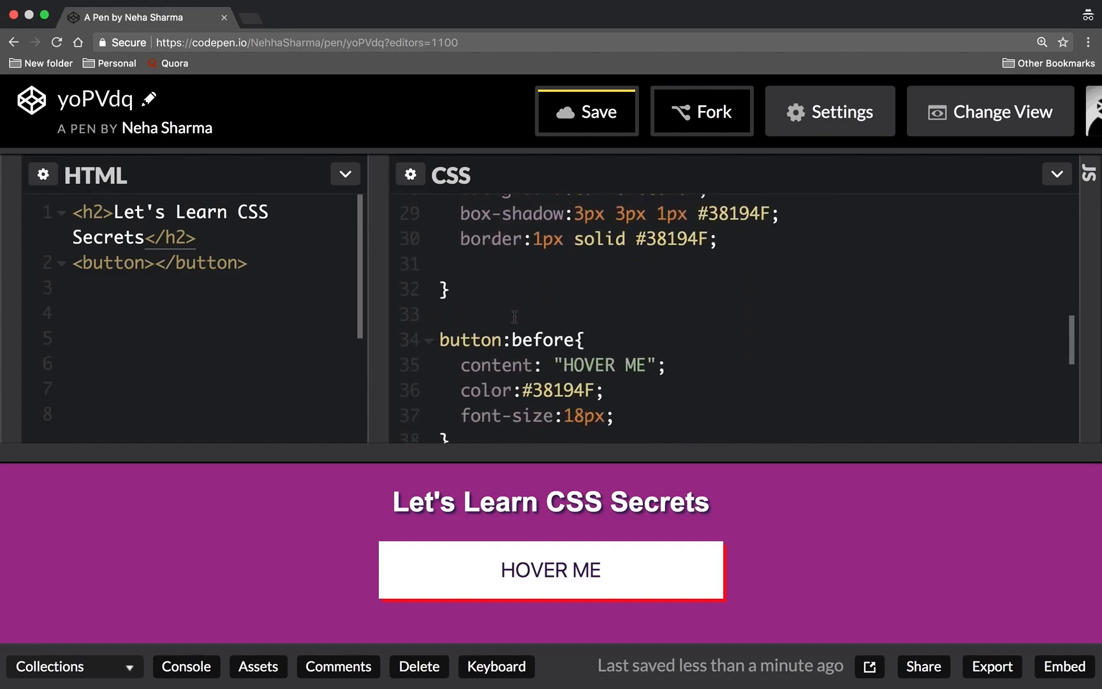
pyautogui.scroll(3)
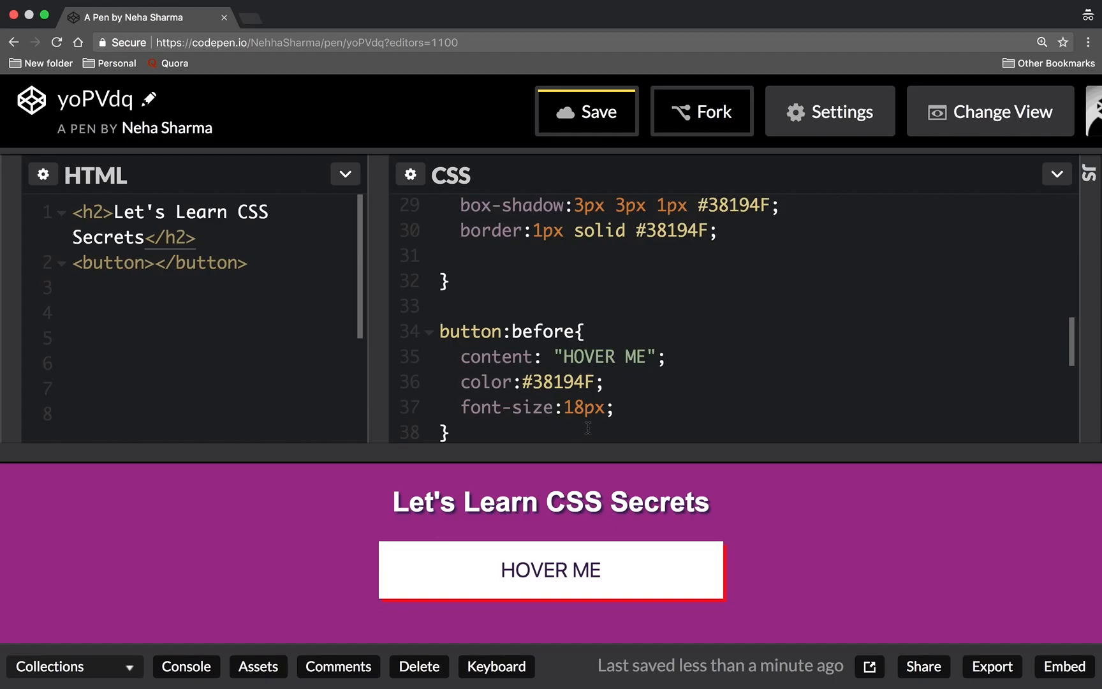
pyautogui.click(443, 332)
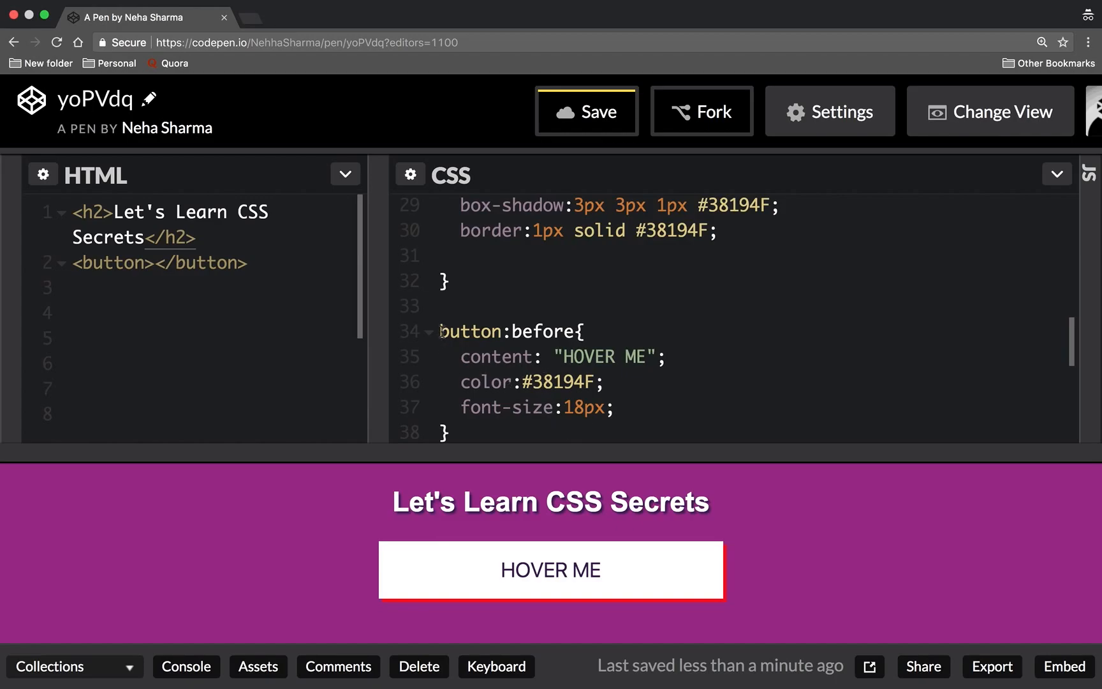
pyautogui.scroll(-3)
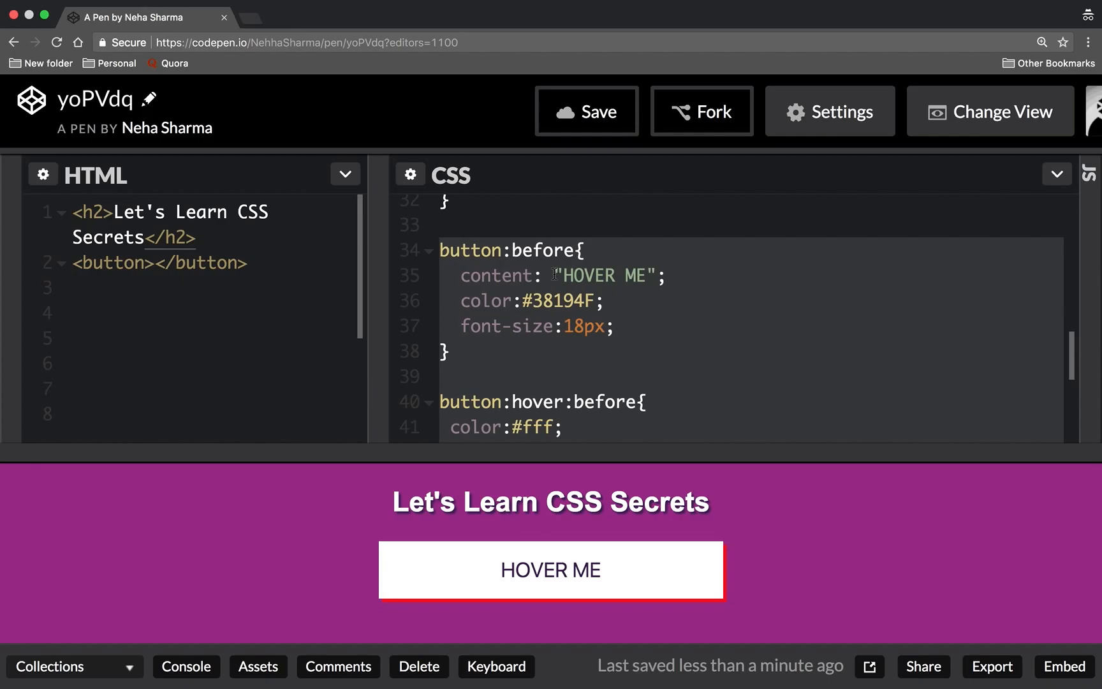
pyautogui.moveTo(652, 243)
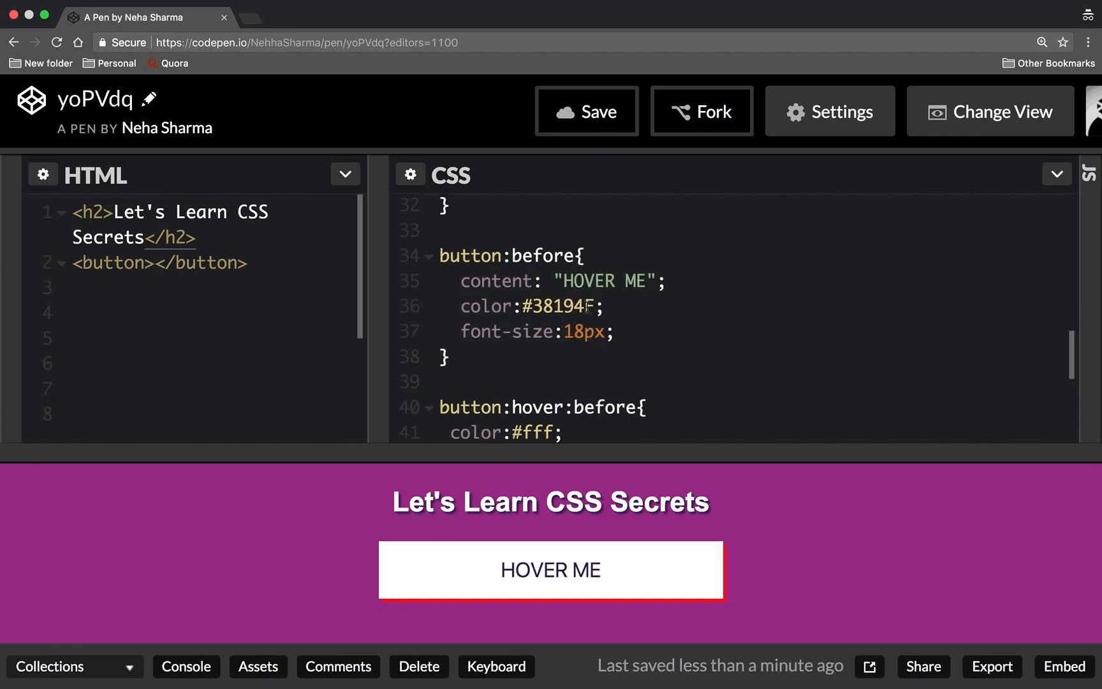
pyautogui.scroll(3)
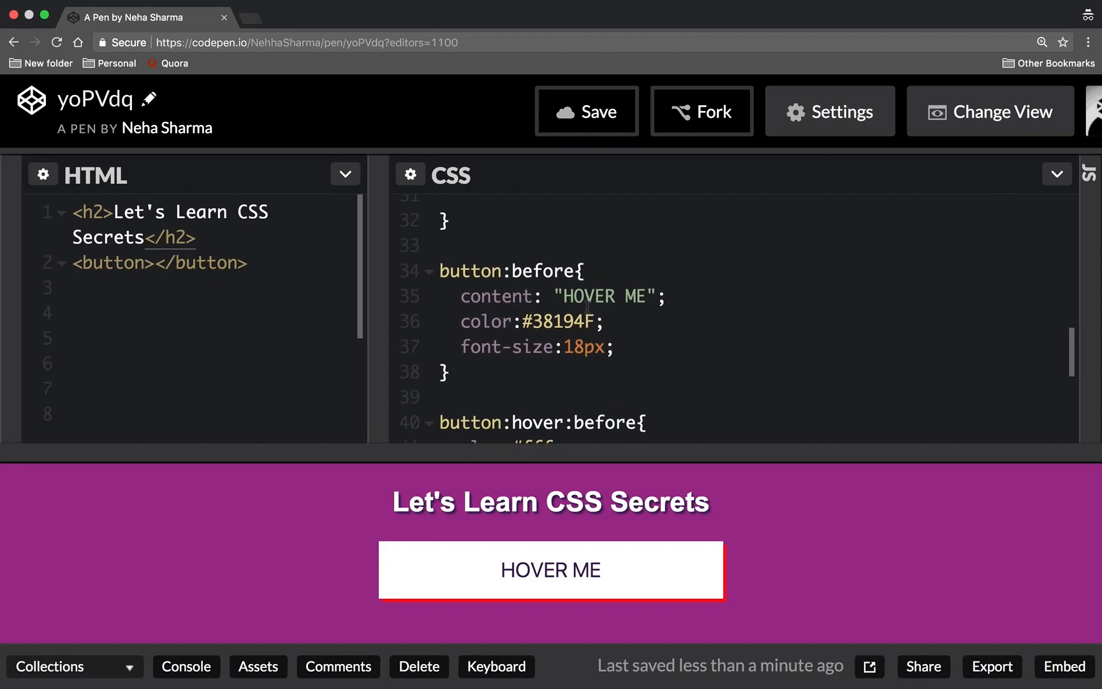
pyautogui.scroll(3)
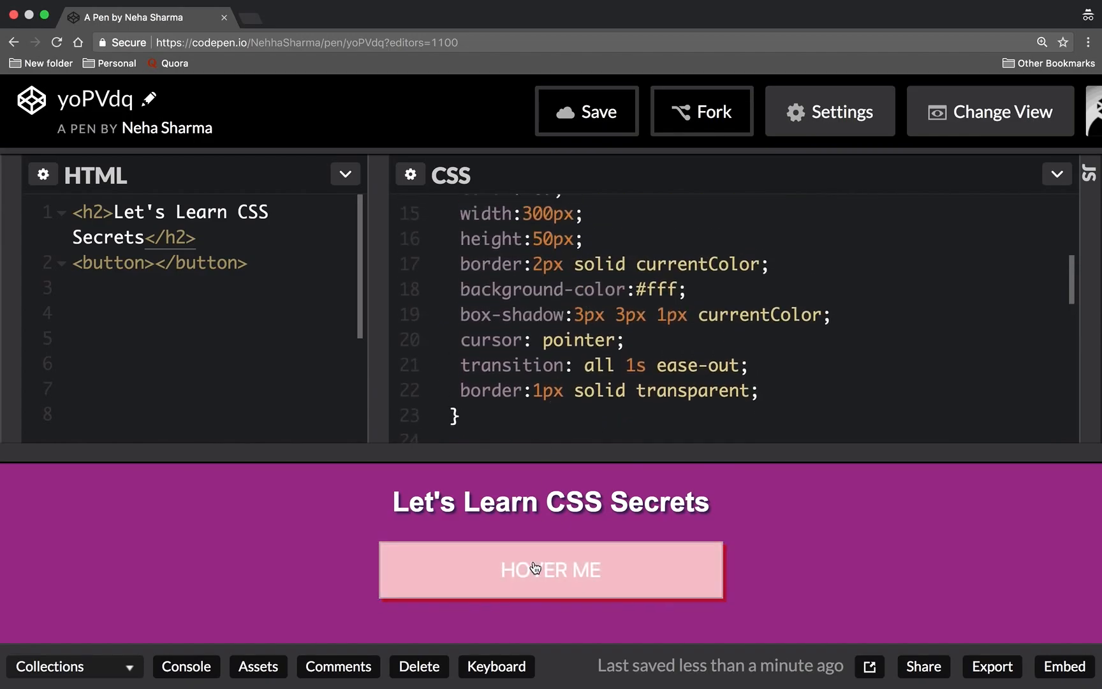
pyautogui.moveTo(541, 513)
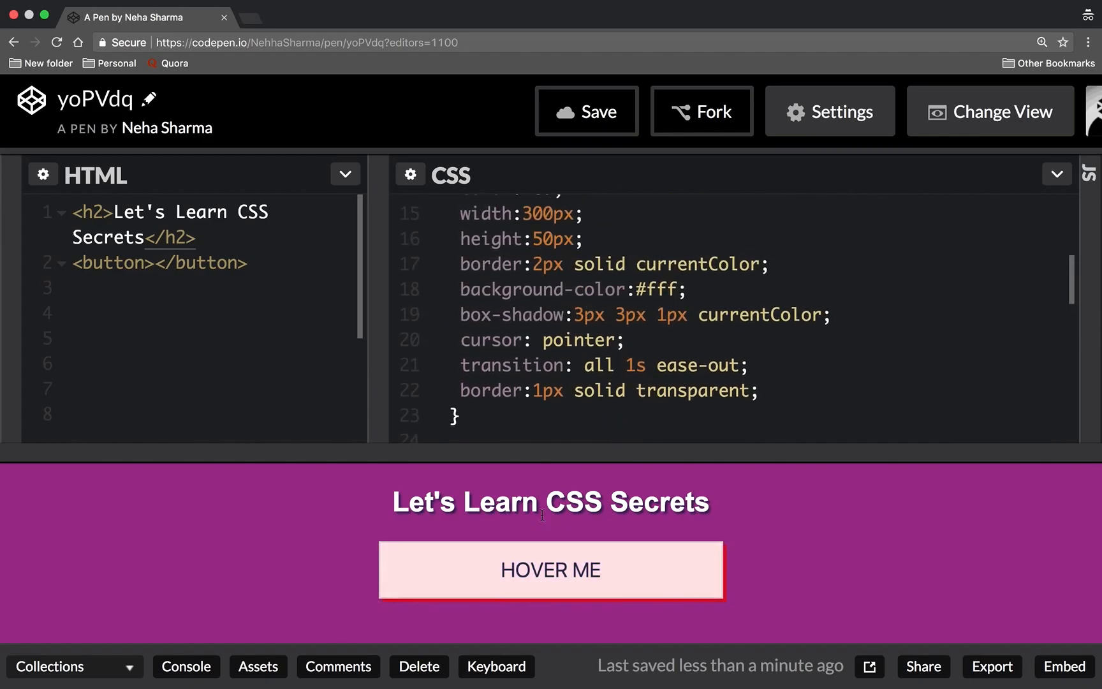
pyautogui.scroll(-3)
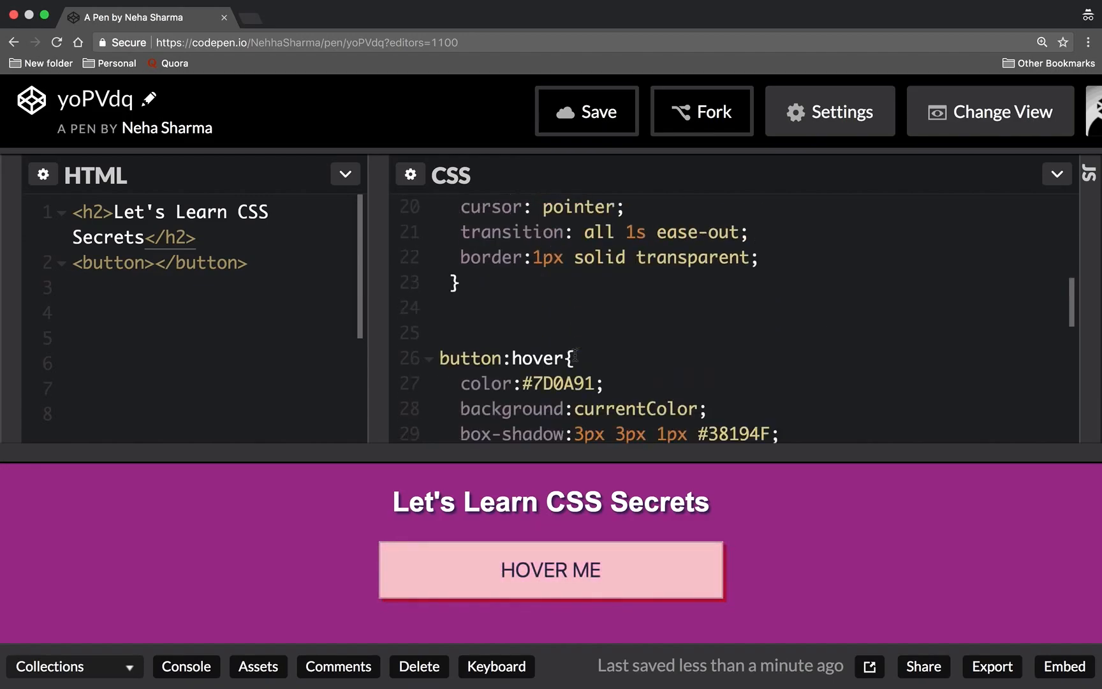
pyautogui.scroll(-3)
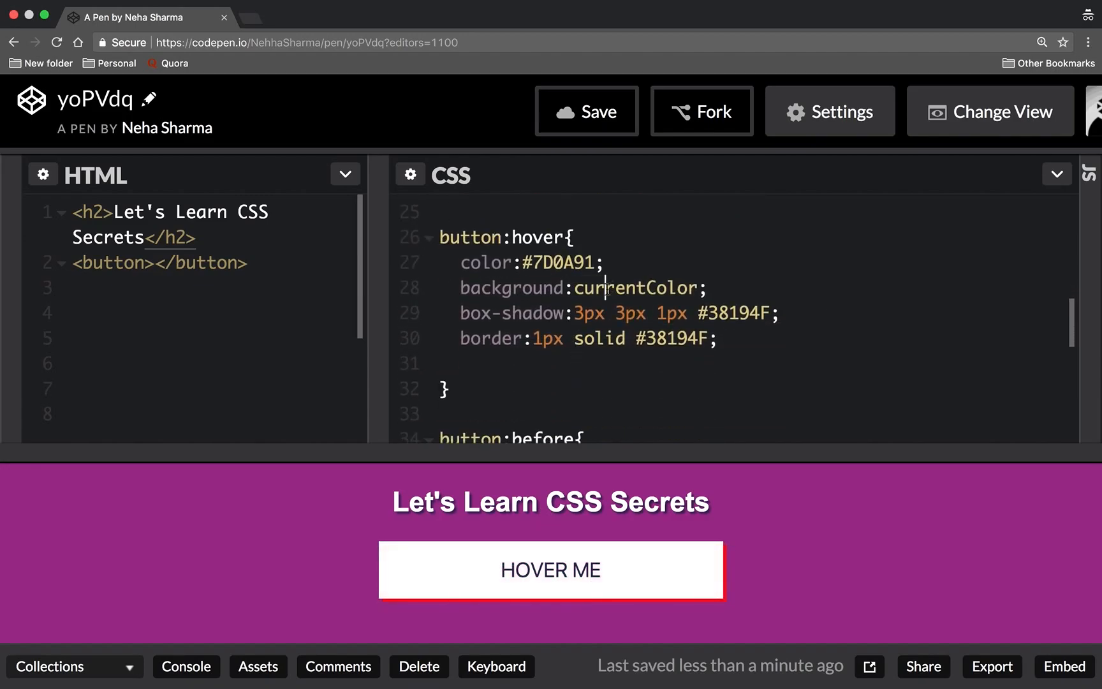